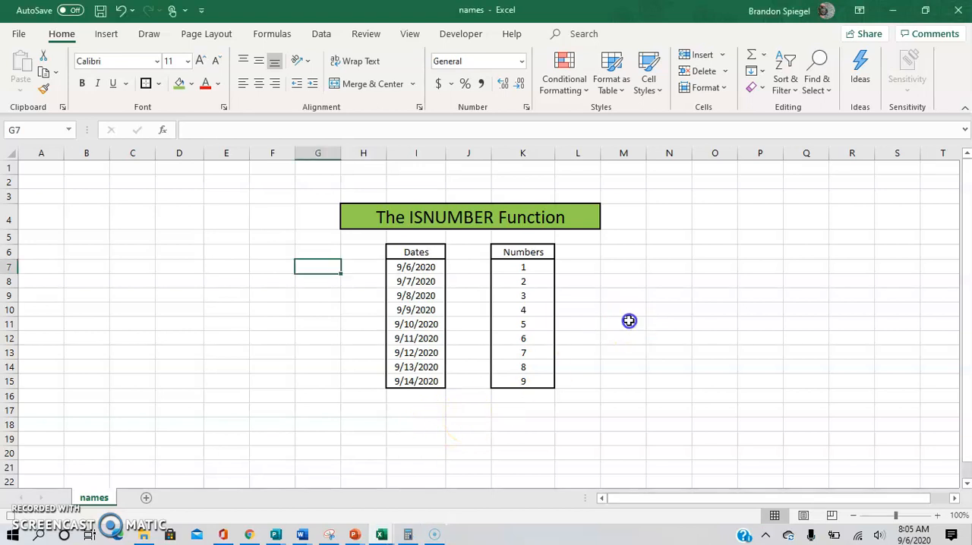
Enter an ISNUMBER check on K7 in M7 returning TRUE, then move to G7 beside the dates.
left_click(621, 266)
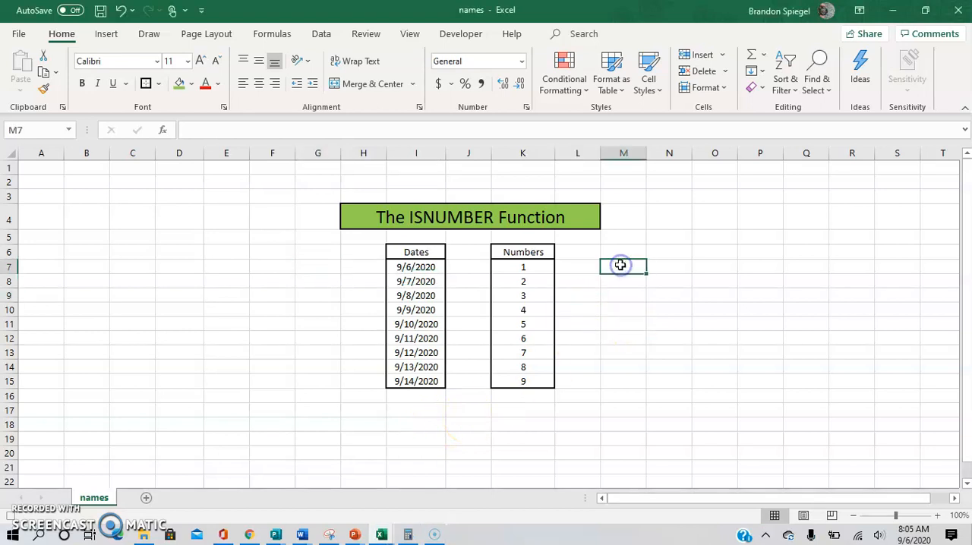
left_click(621, 264)
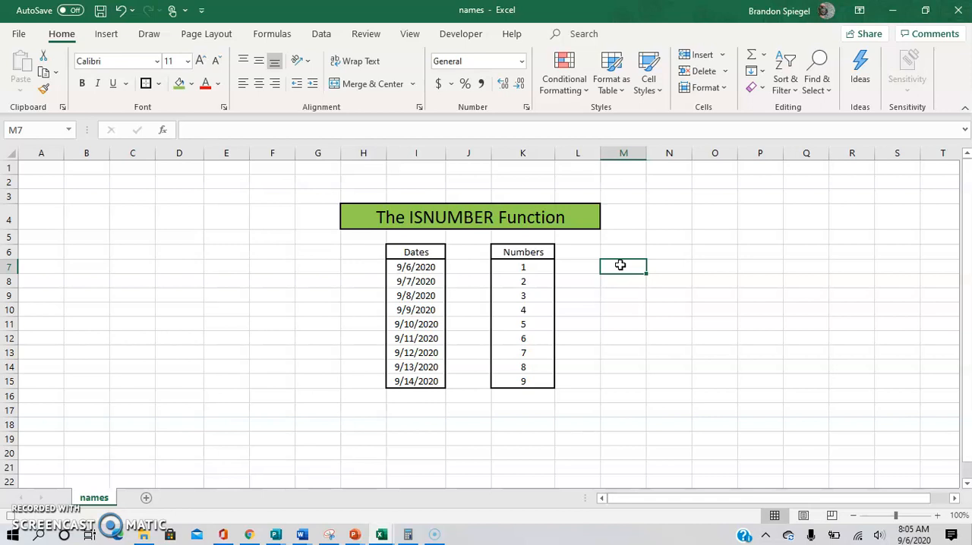
type("=isnumber")
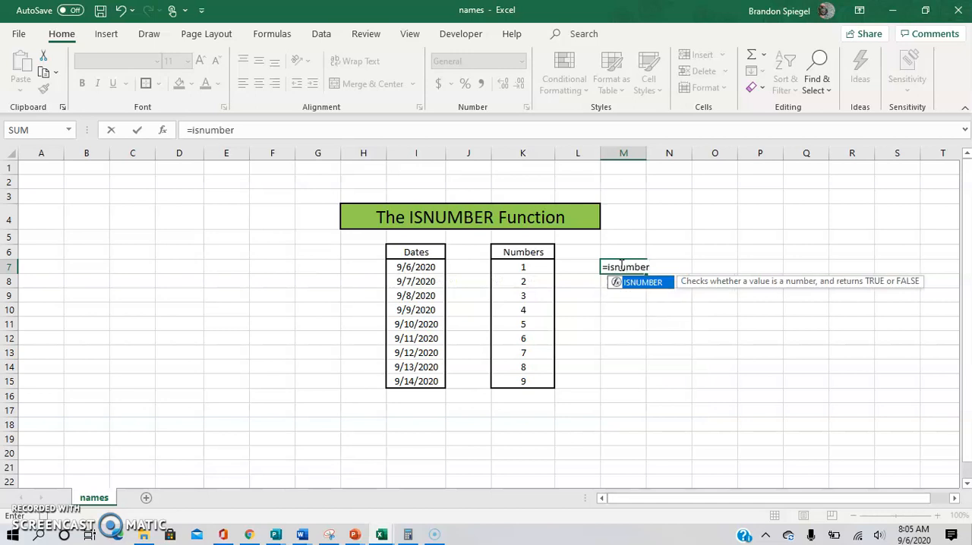
type("(")
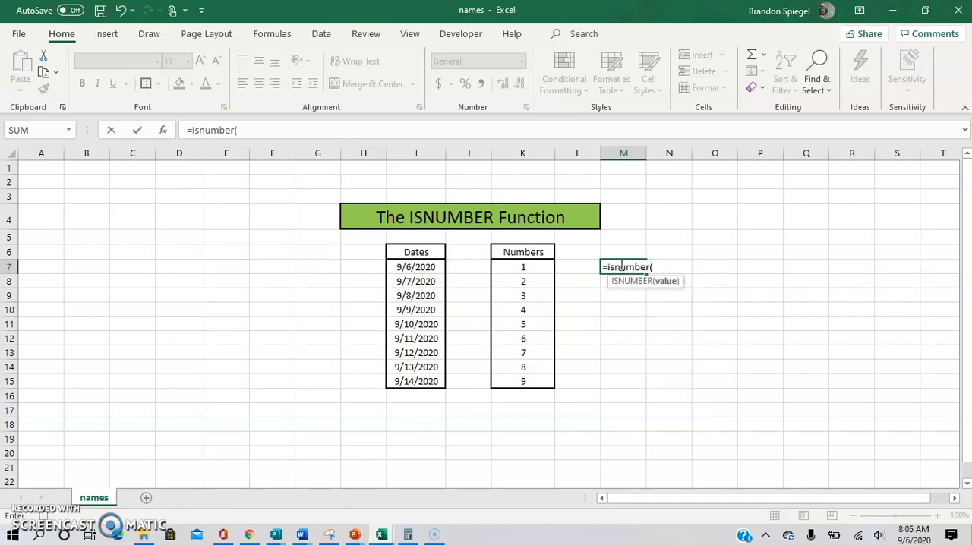
left_click(522, 267)
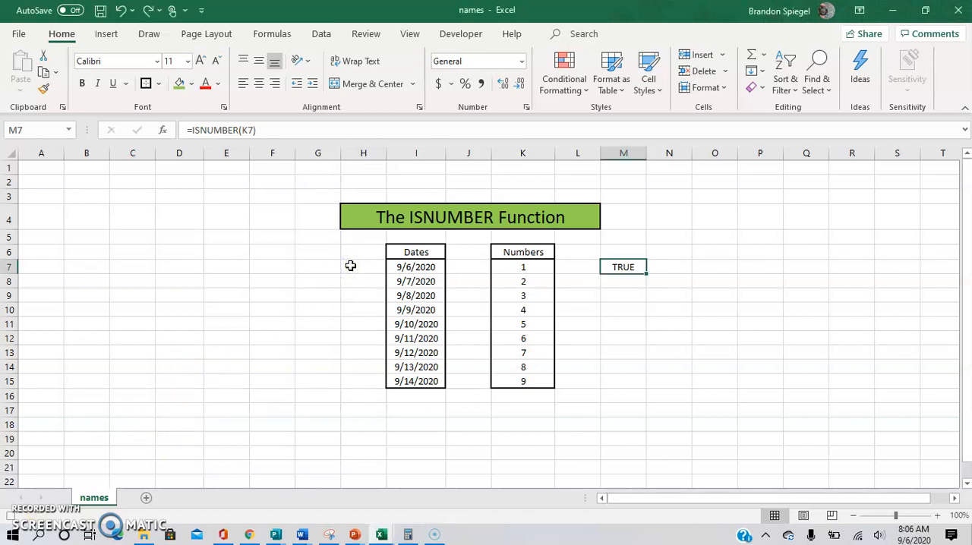
left_click(317, 267)
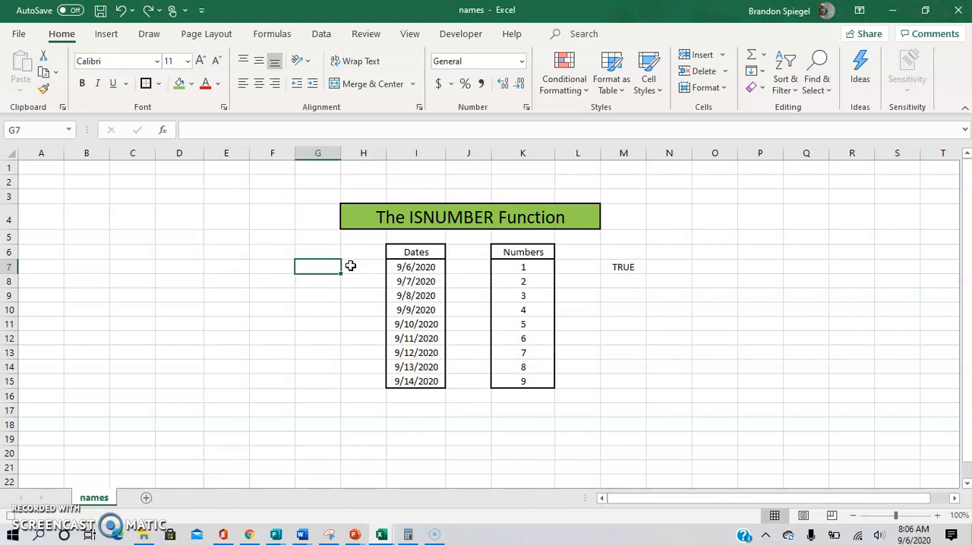
mouse_move(49, 495)
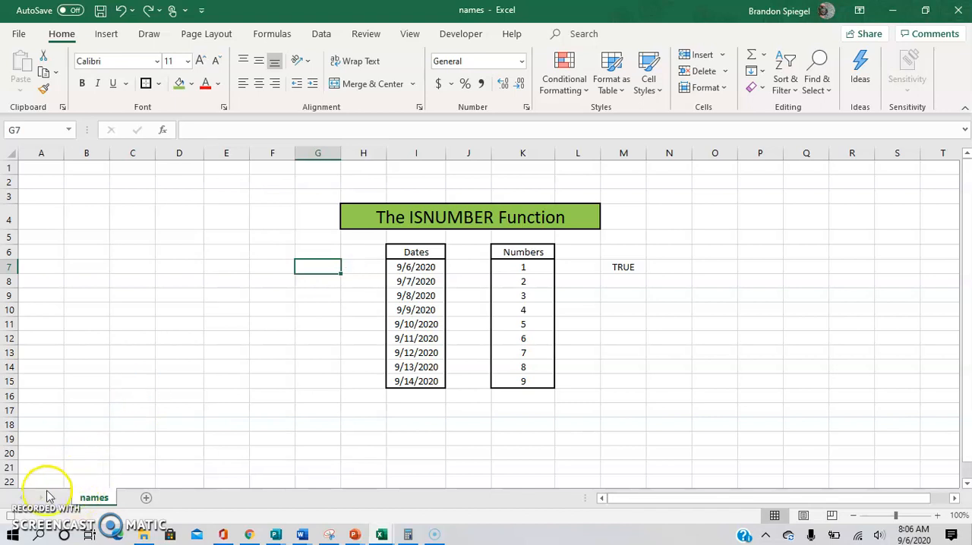
Enter an ISNUMBER check on the first date I7 (9/6/2020) in G7, returning TRUE.
type("=TODAY()")
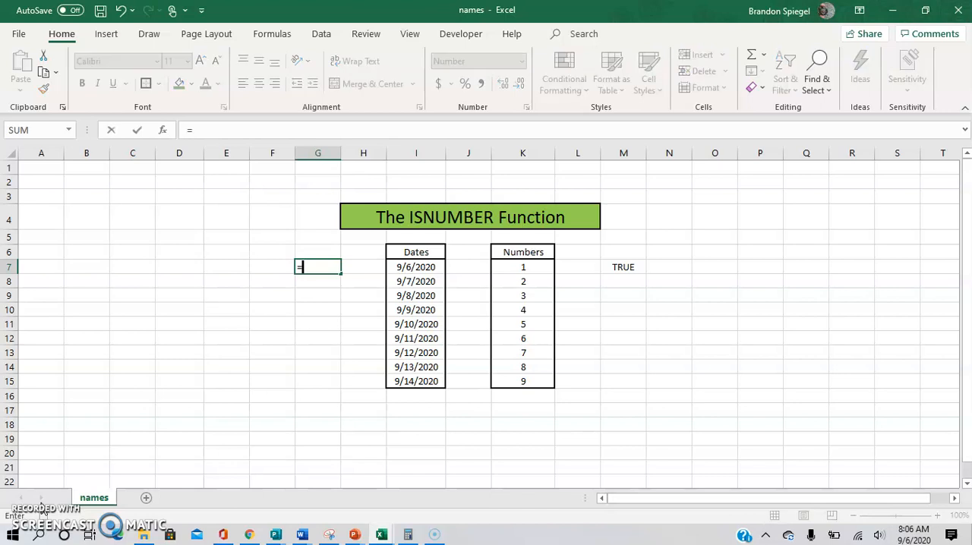
left_click(416, 267)
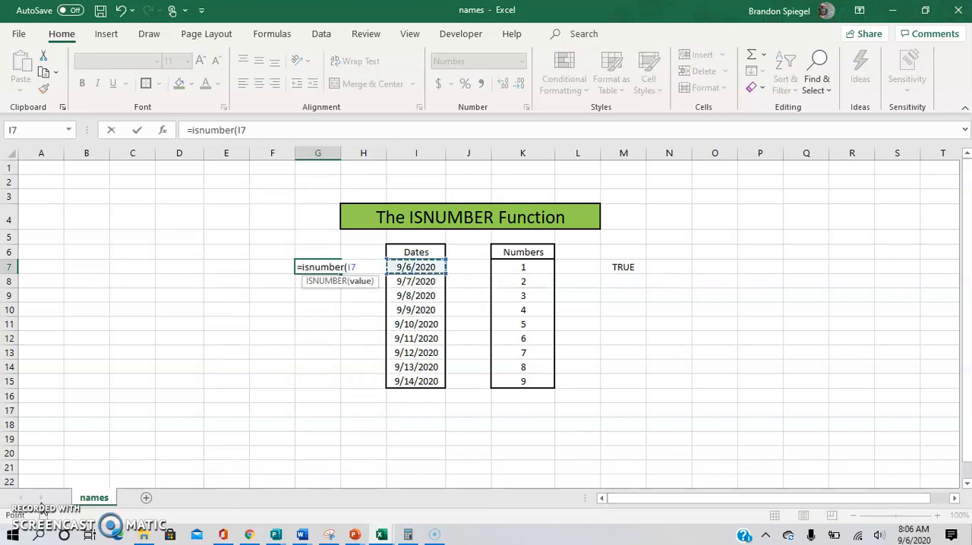
key("Enter")
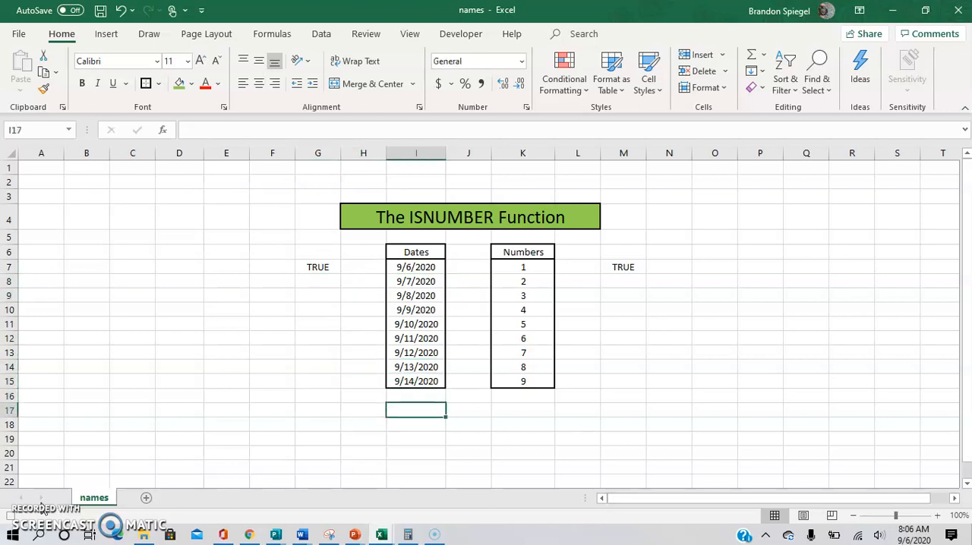
Enter a COUNT over I7:I15 in I17 showing 4.00, abandoning an unfinished formula in I19.
type("=count")
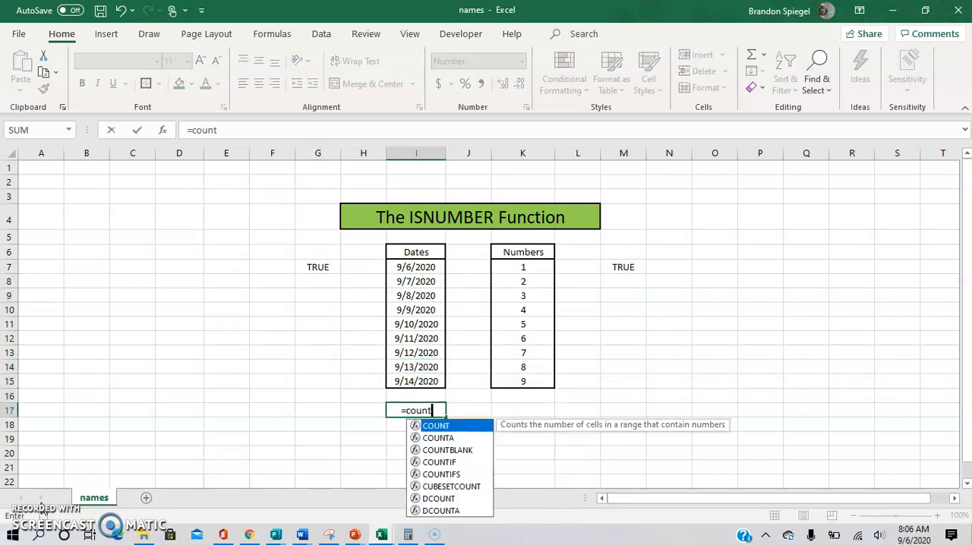
left_click_drag(416, 267, 416, 381)
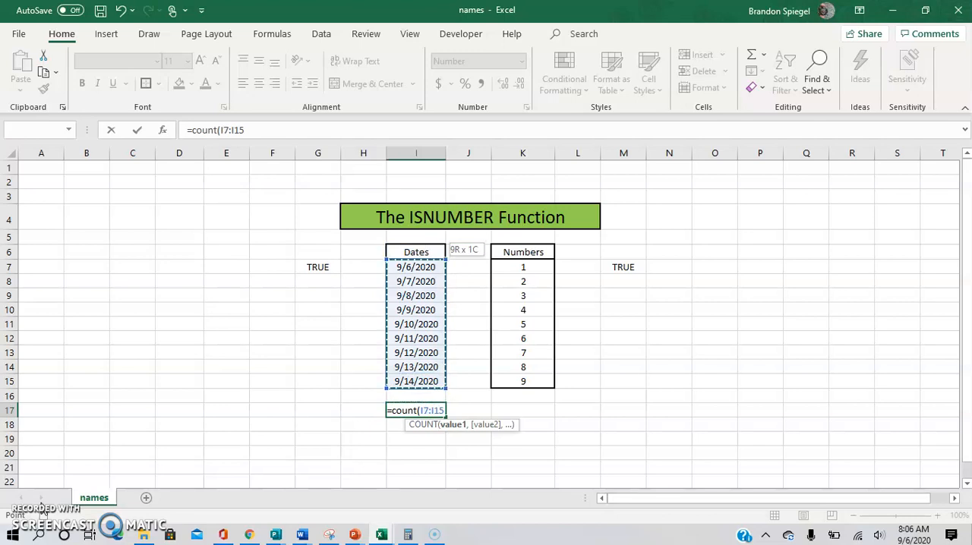
key("Enter")
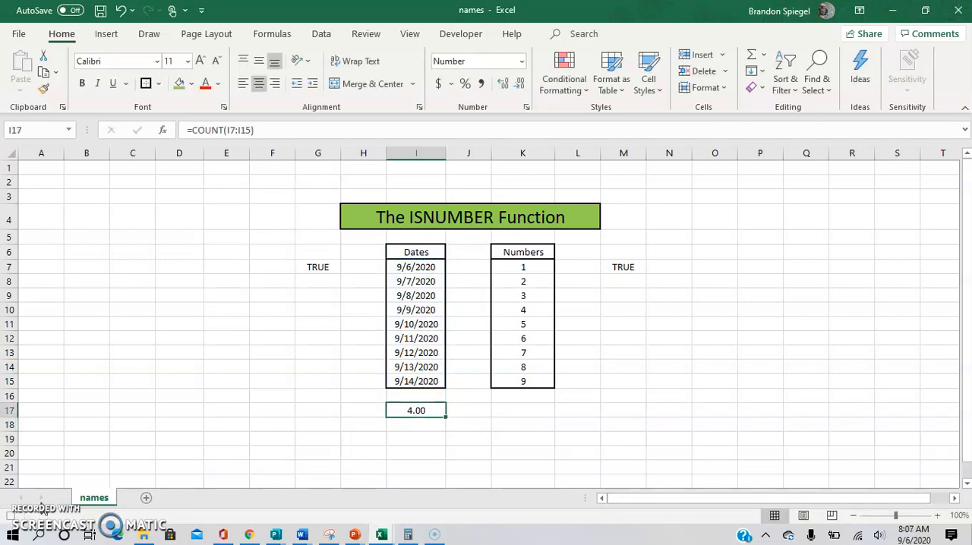
left_click(416, 439)
type("=I14-I18")
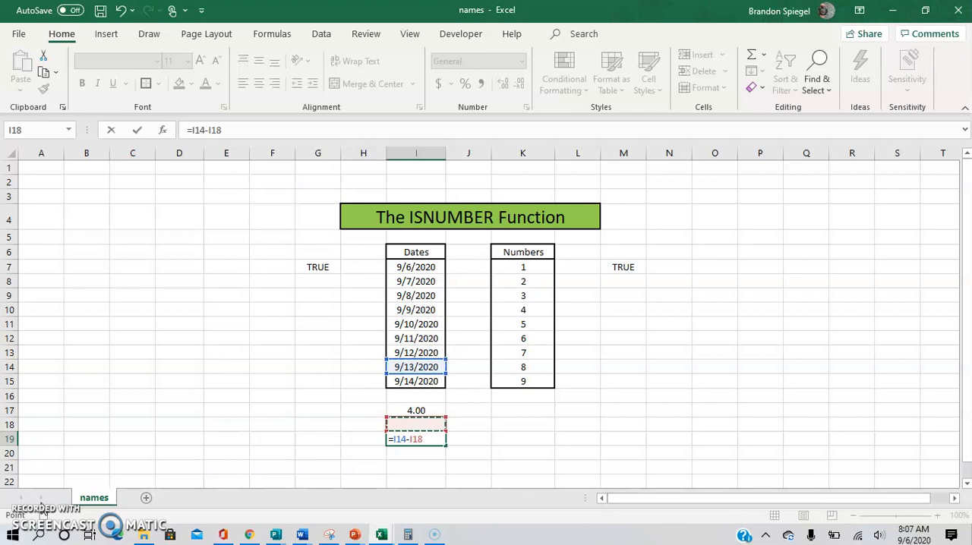
key("Enter")
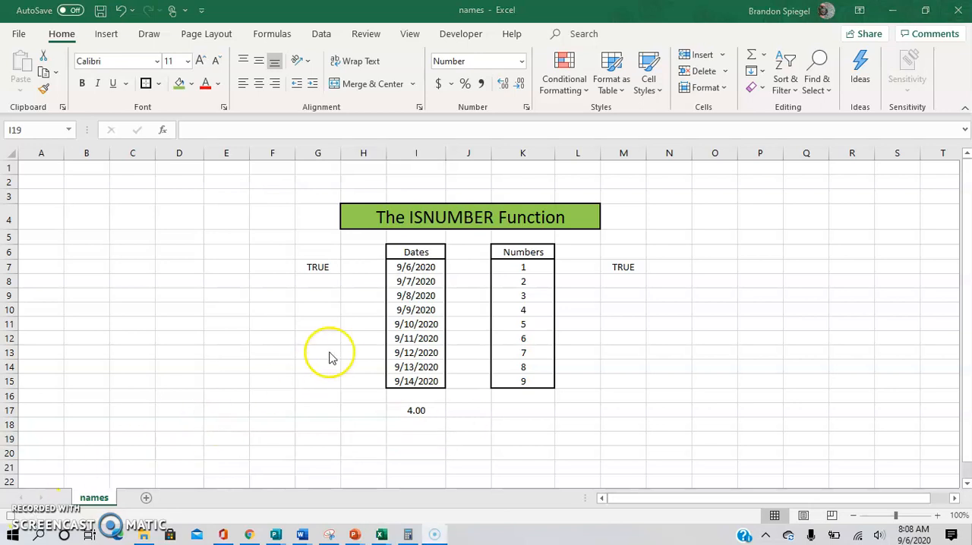
Inspect the FALSE ISNUMBER checks in rows 11-15 of column G beside the text-stored dates.
left_click(317, 352)
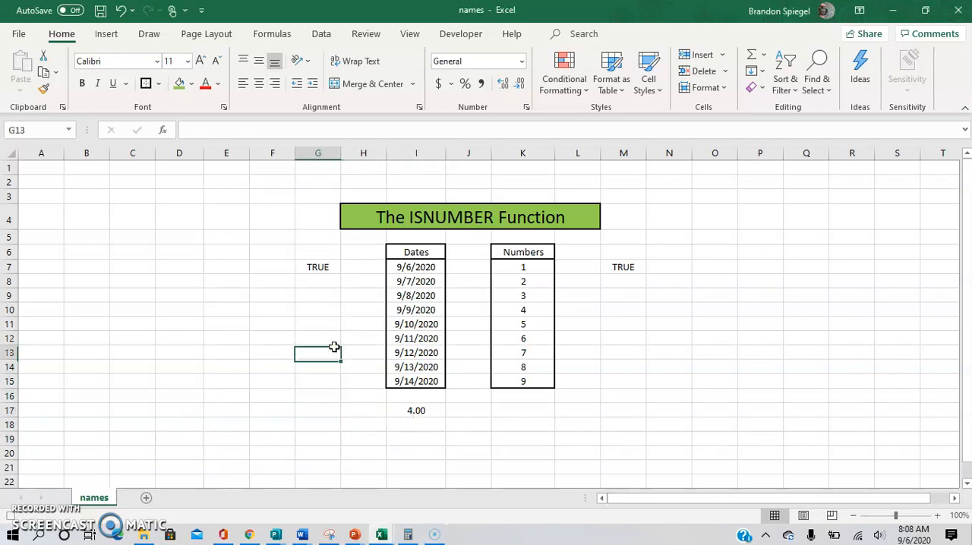
left_click(317, 267)
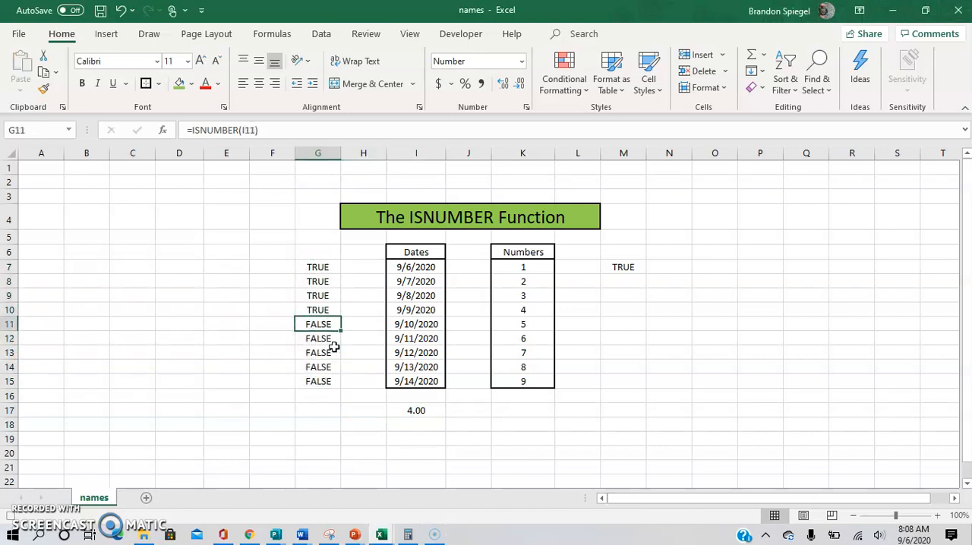
left_click(317, 352)
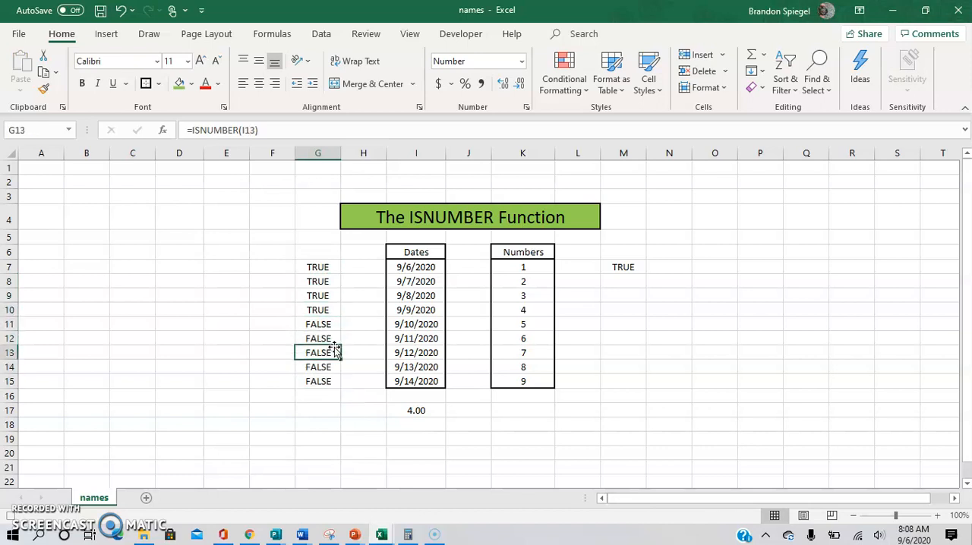
left_click(317, 323)
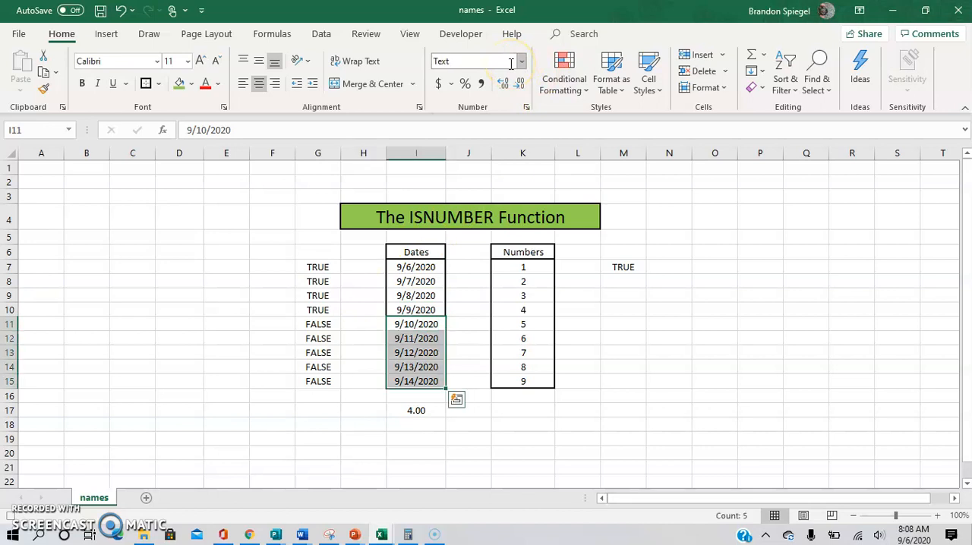
Re-enter =isnumber(I11) in G11, still FALSE, and check how 9/10/2020 is stored.
left_click(520, 61)
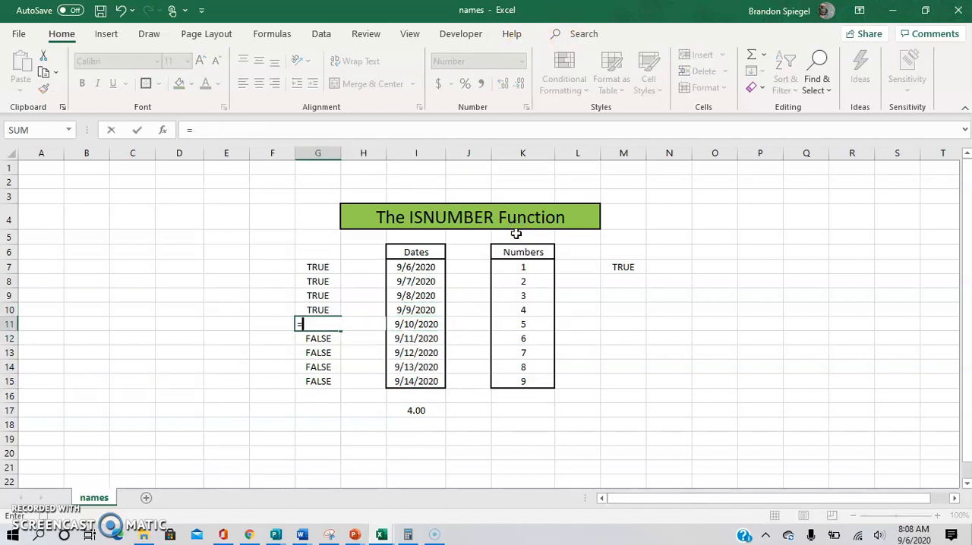
type("=isnumber(I11")
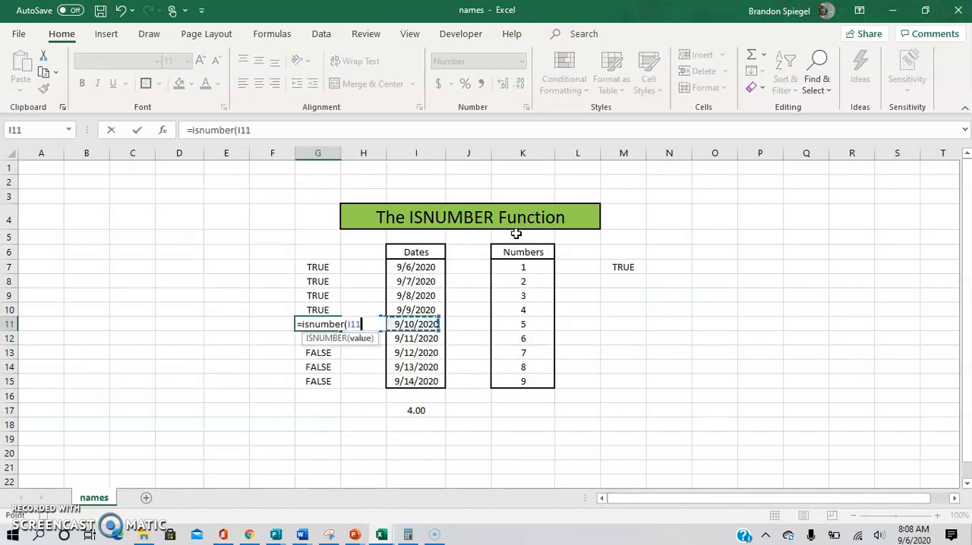
key("Enter")
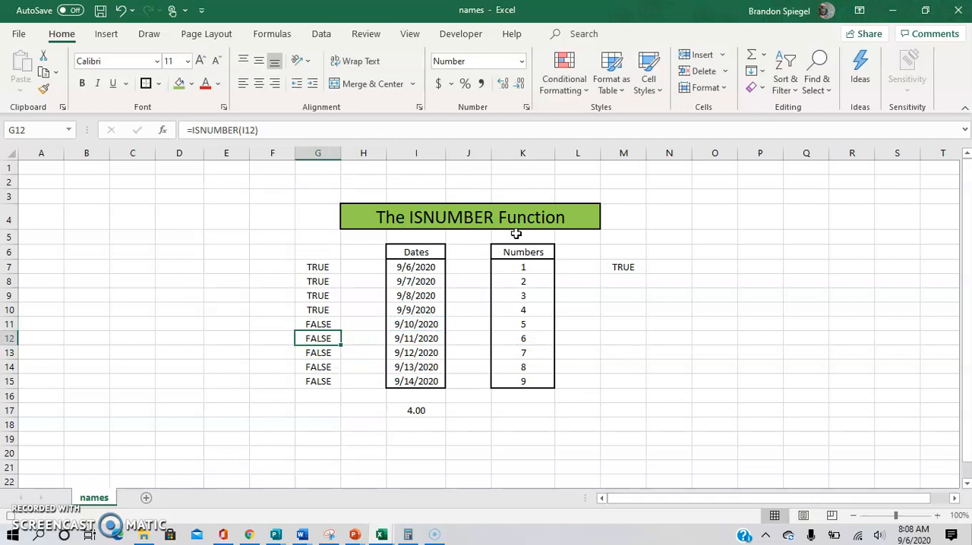
left_click(416, 324)
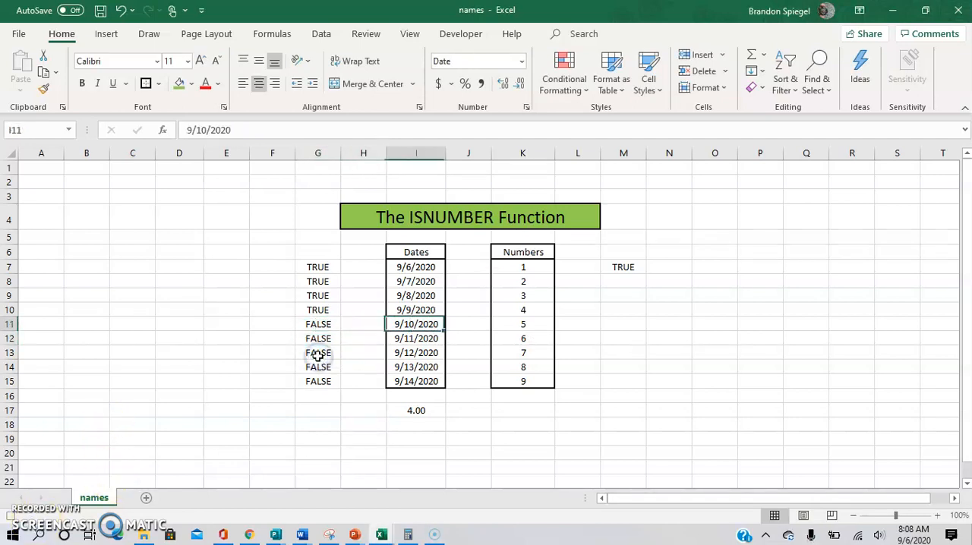
left_click(363, 325)
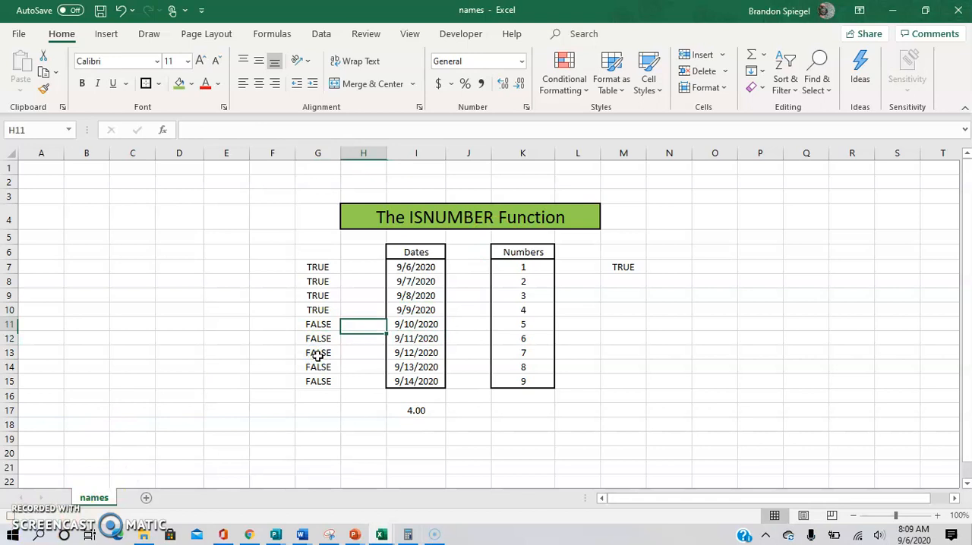
Copy blank H11:H15 and Paste Special Add onto I11:I15, turning the text dates into numbers 44084–44088.
left_click_drag(362, 325, 363, 381)
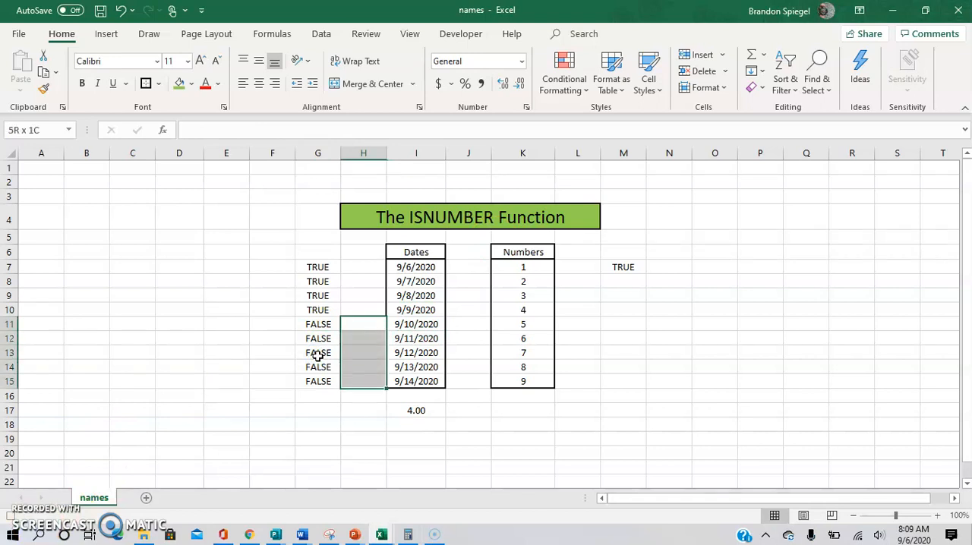
left_click(363, 325)
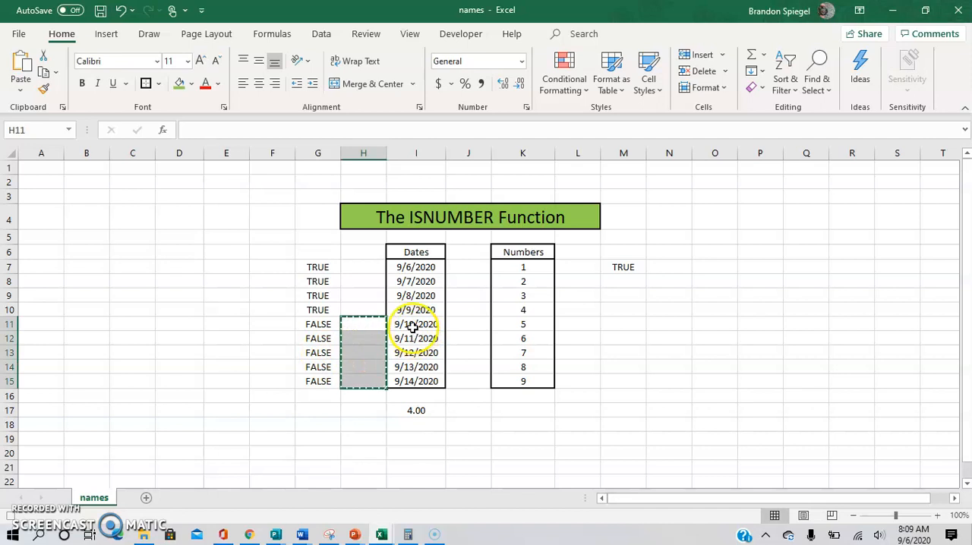
right_click(416, 325)
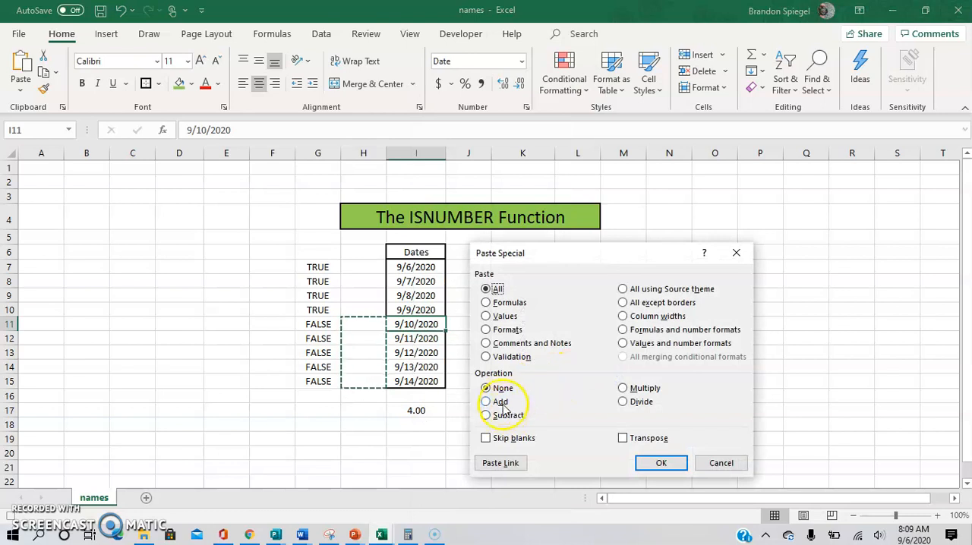
left_click(660, 462)
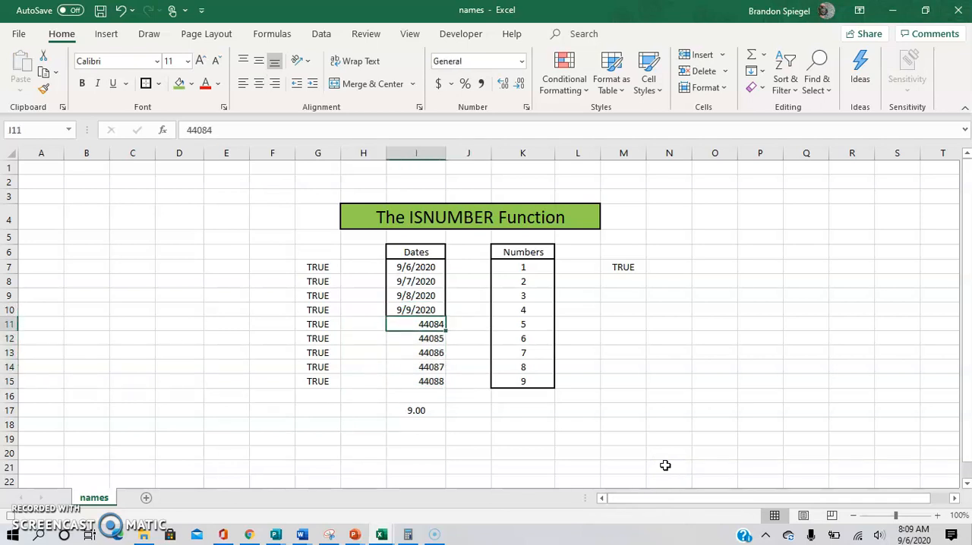
Format the converted values in I11:I15 as Short Date, showing 9/10/2020–9/14/2020 again.
left_click_drag(416, 325, 416, 381)
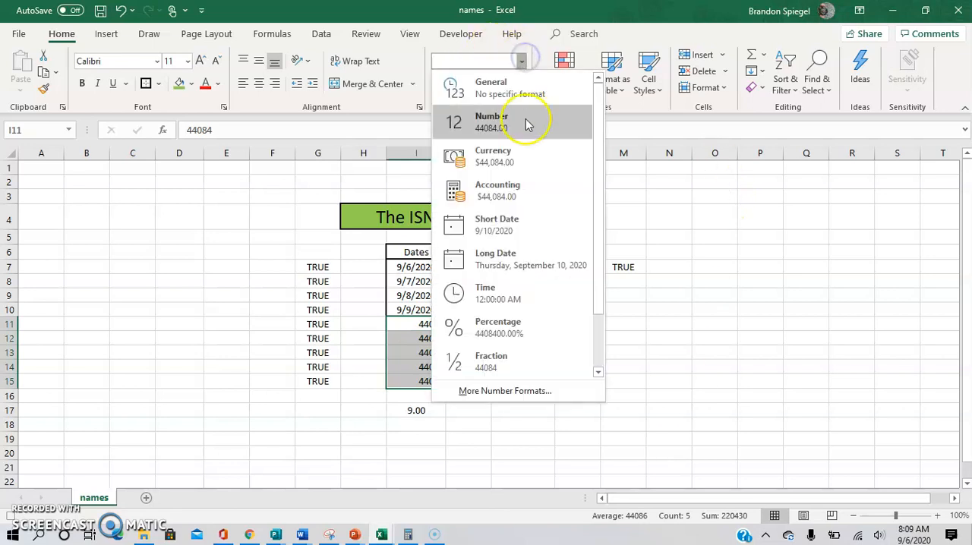
left_click(496, 225)
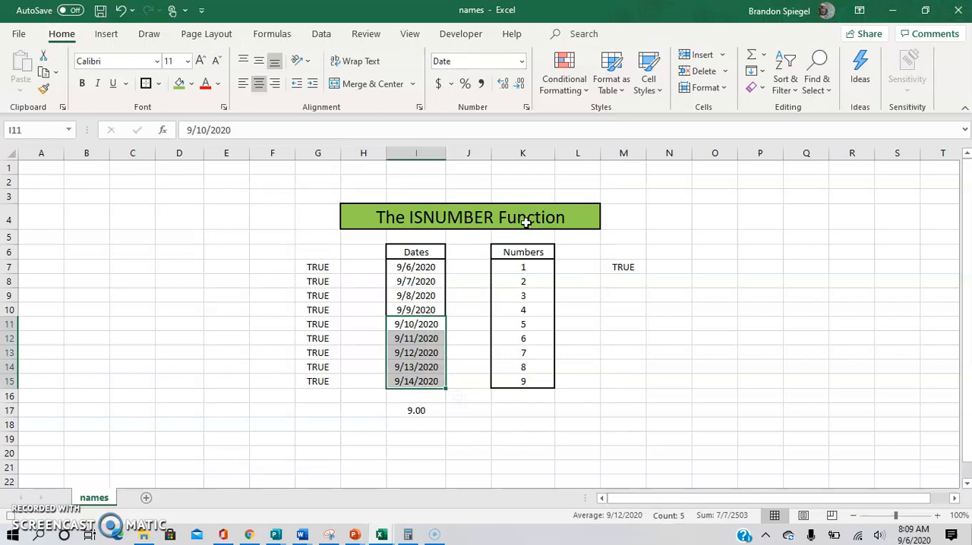
left_click(363, 323)
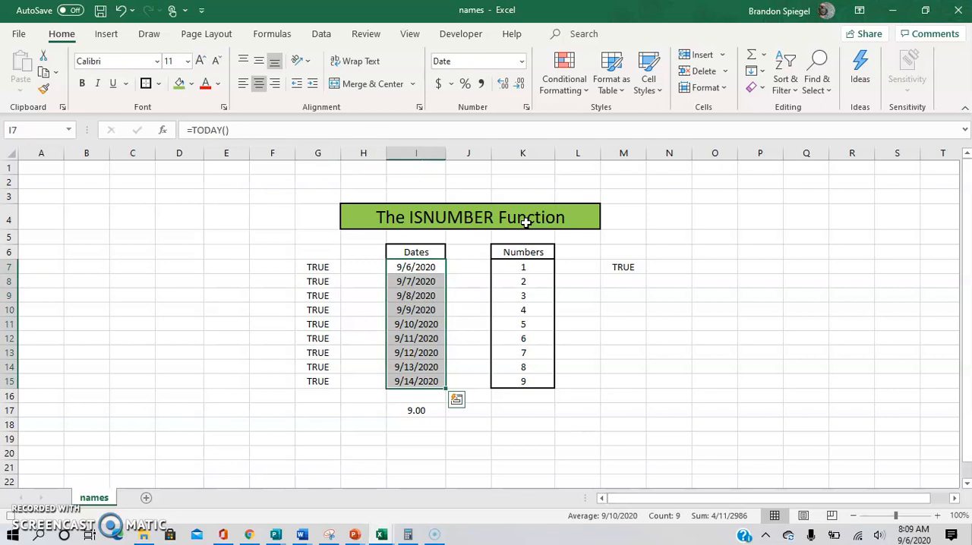
left_click(272, 281)
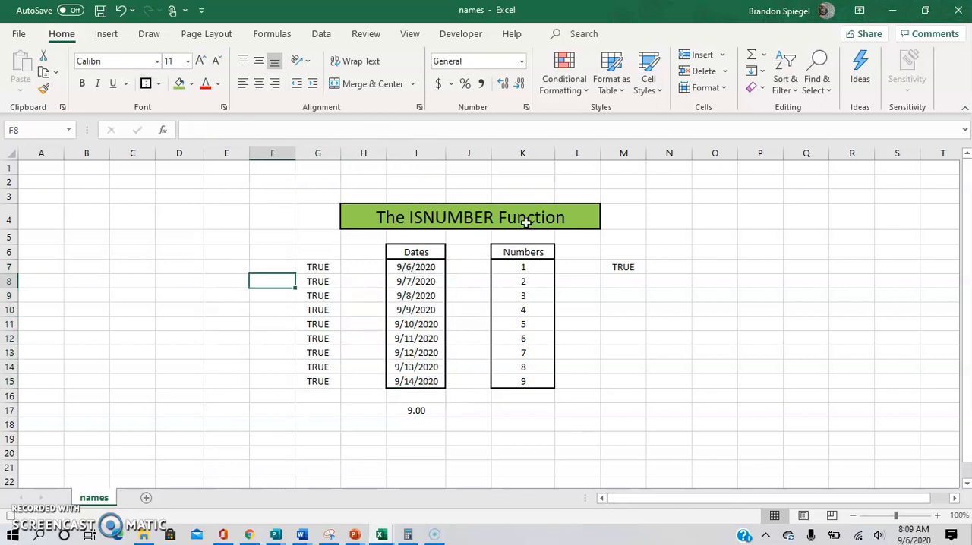